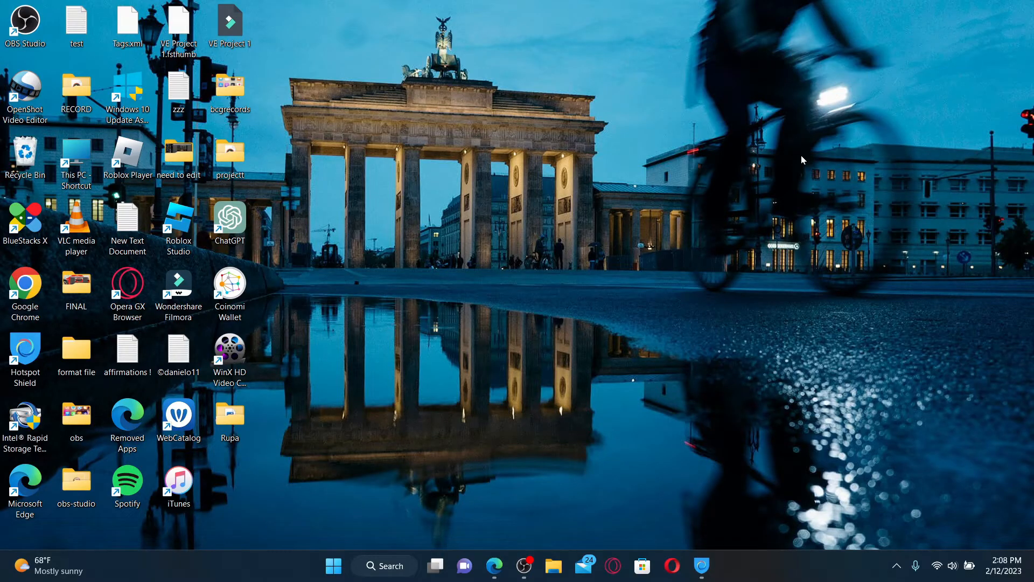
mouse_move(745, 362)
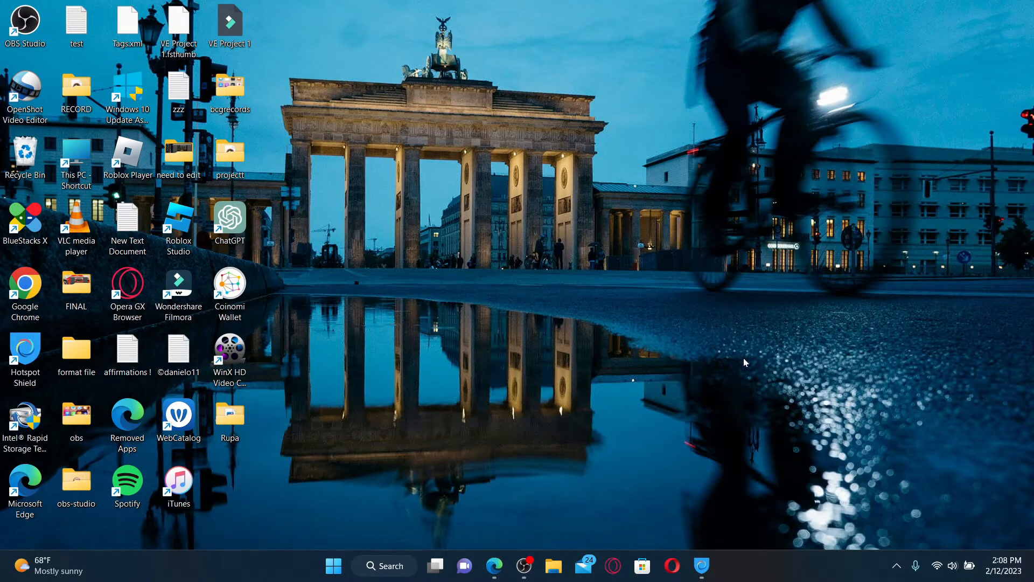
mouse_move(504, 535)
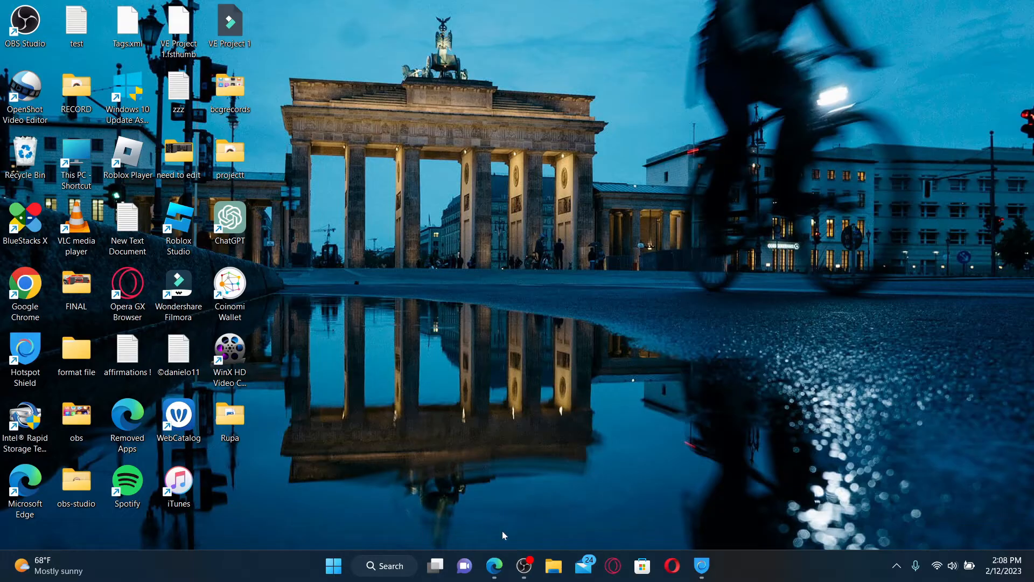
- Launch Edge and go to squareup.com via the address-bar suggestion
left_click(493, 565)
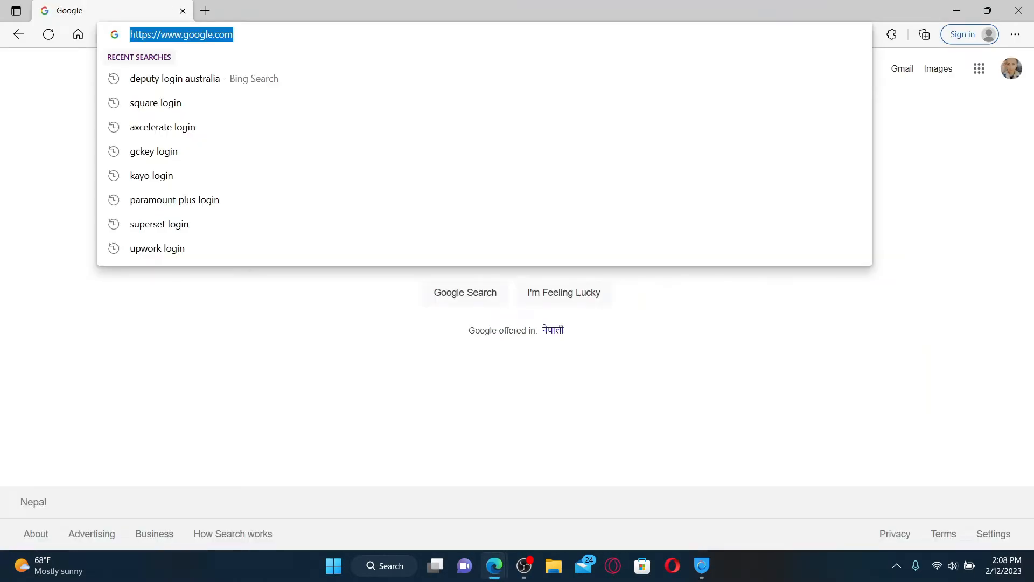
type("squareup.com")
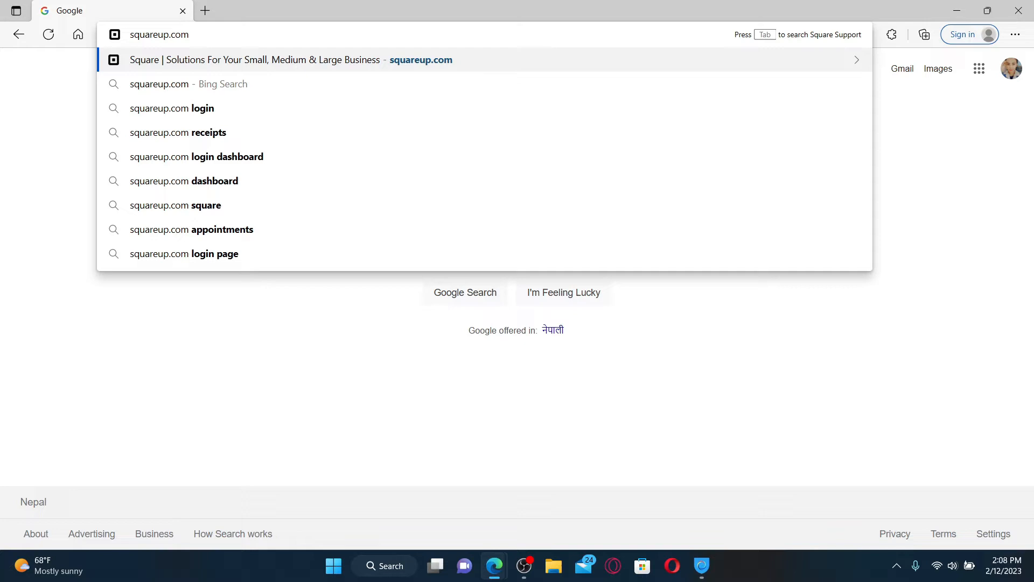
left_click(290, 59)
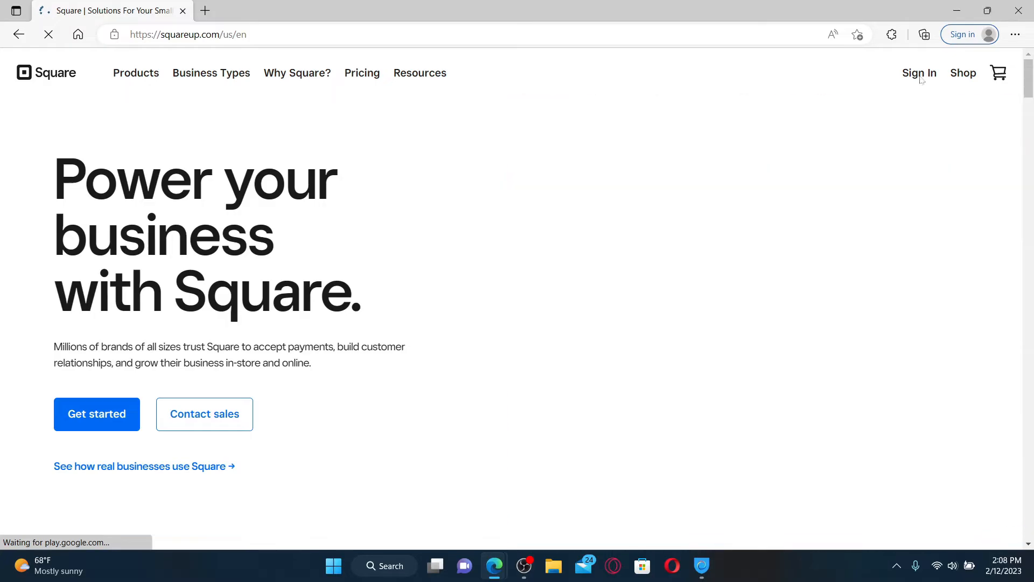
- Go to Square's Sign In page and focus the Email address field
left_click(918, 73)
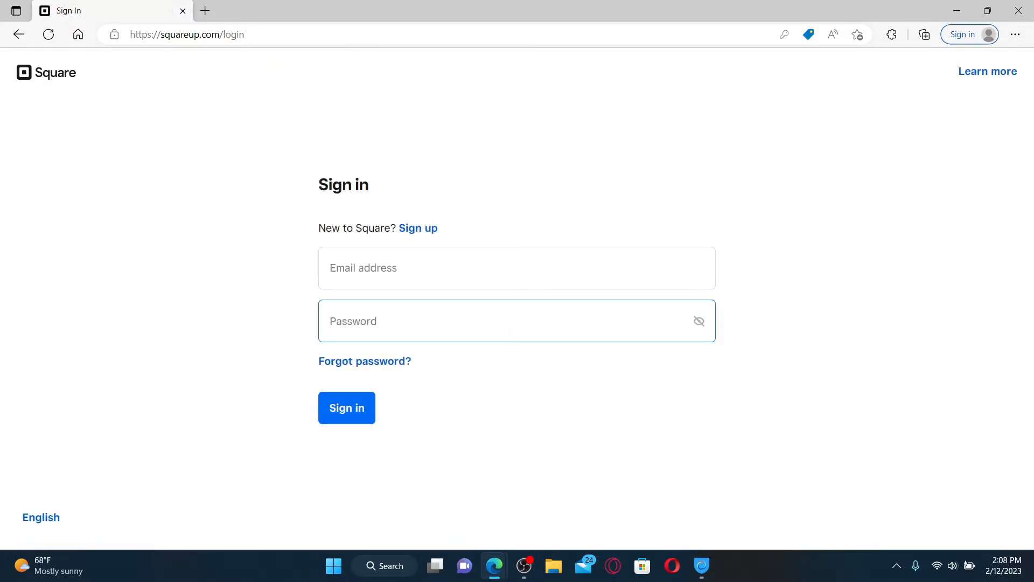
left_click(353, 225)
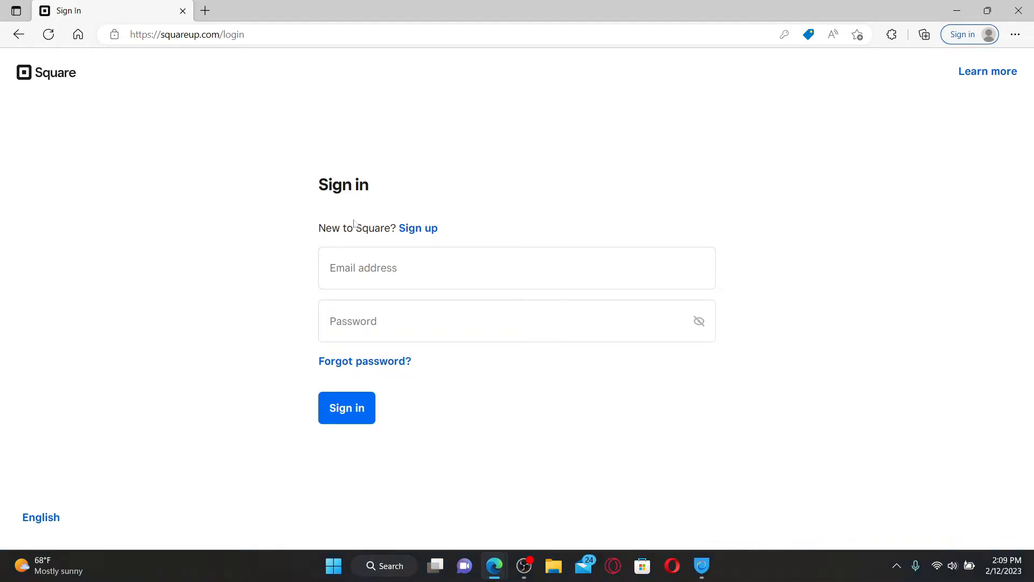
mouse_move(354, 225)
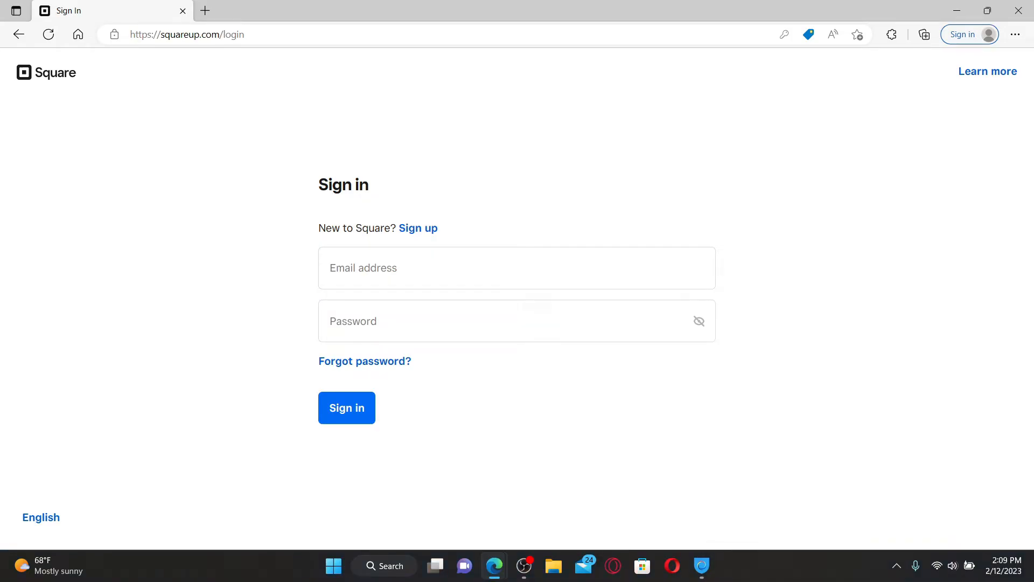
mouse_move(419, 228)
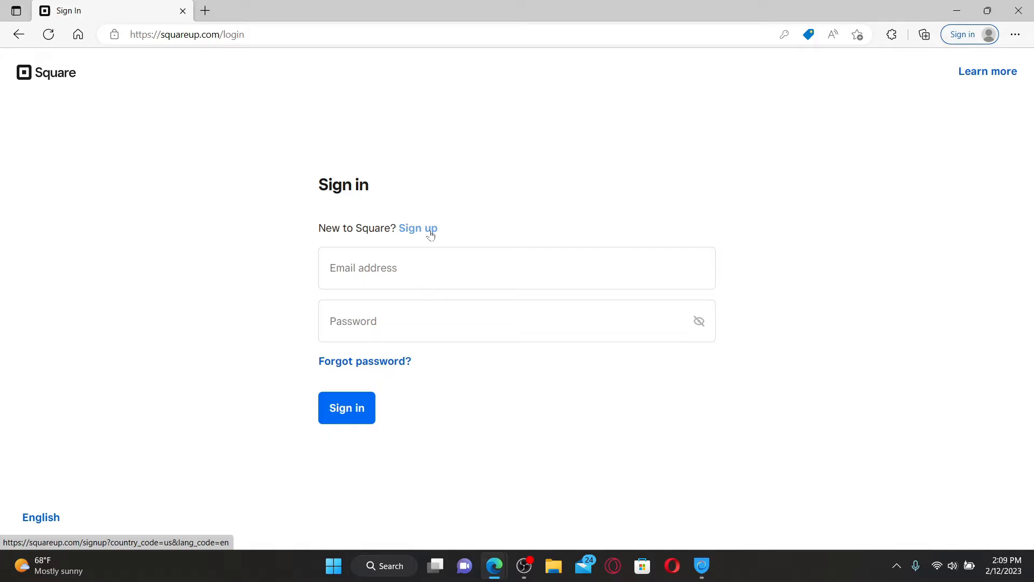
mouse_move(427, 235)
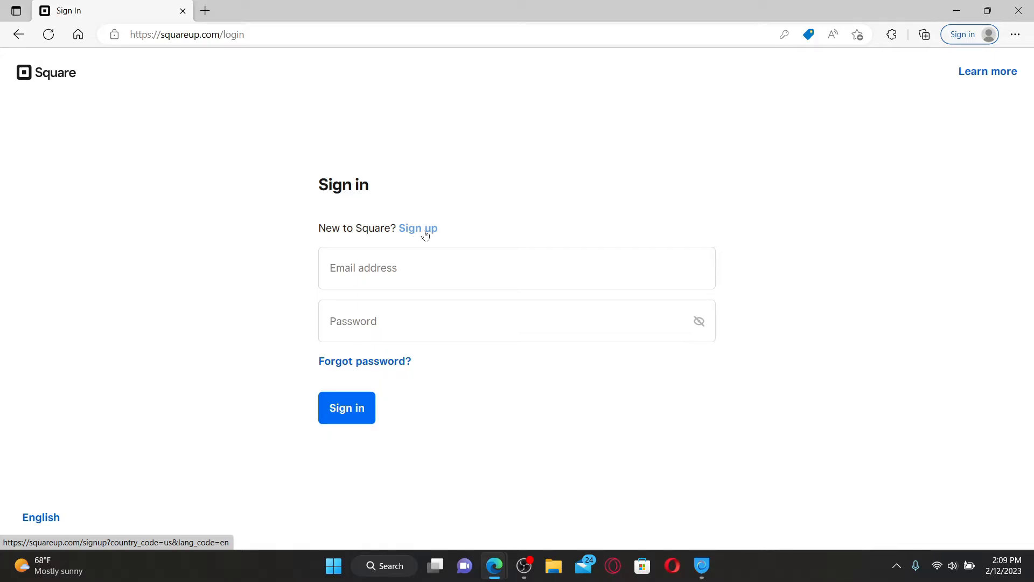
left_click(516, 268)
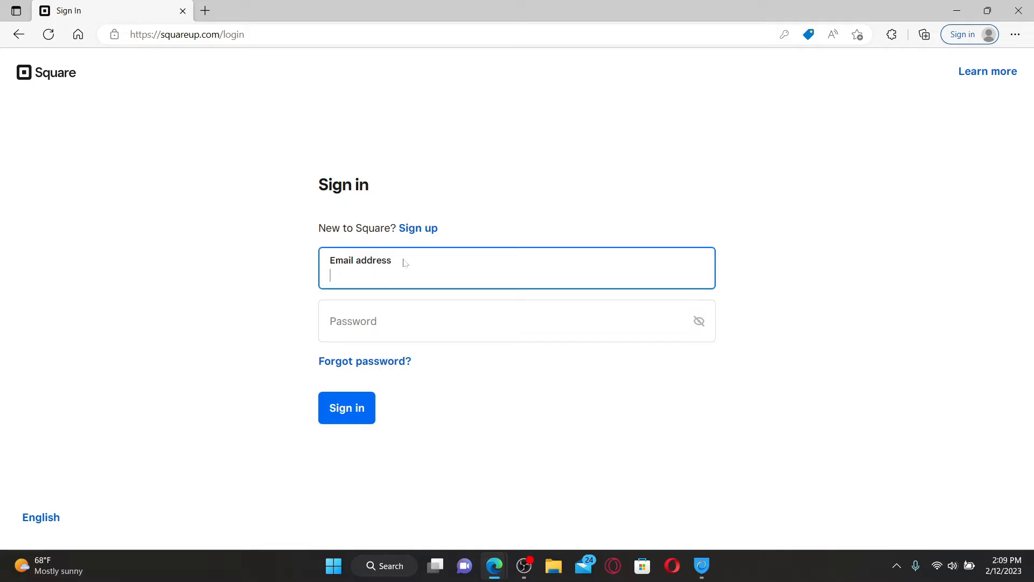
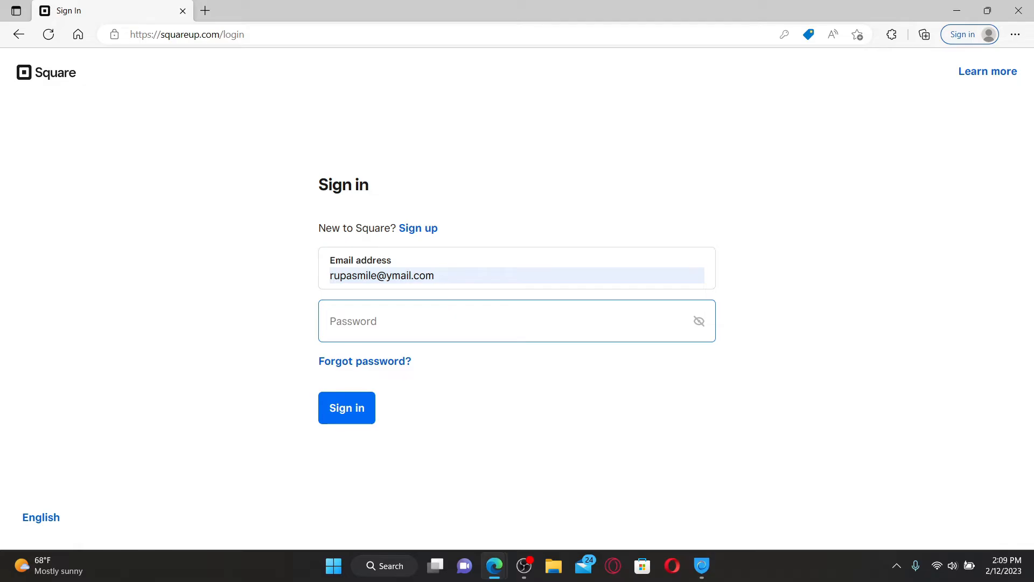
type("password")
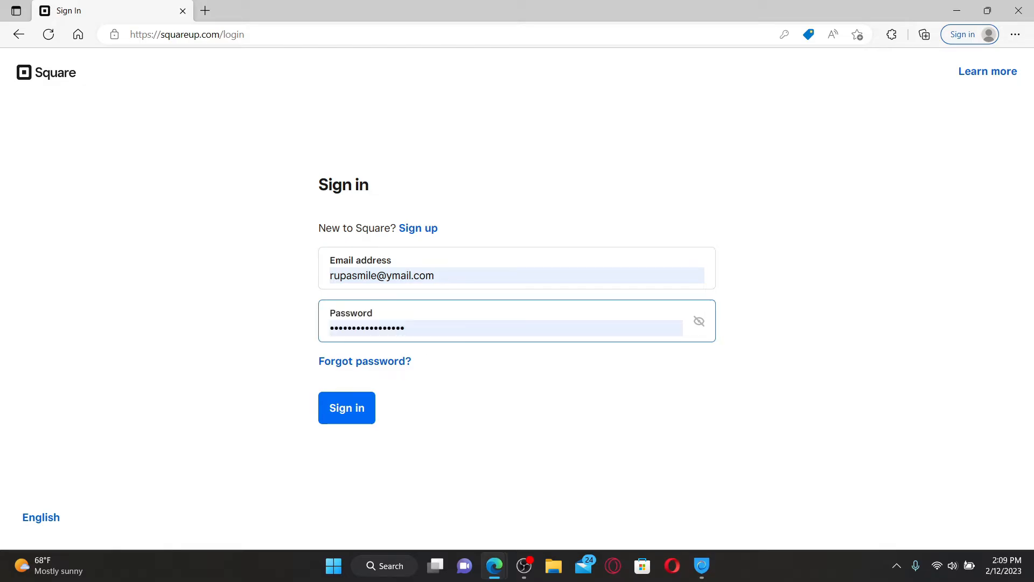
mouse_move(364, 361)
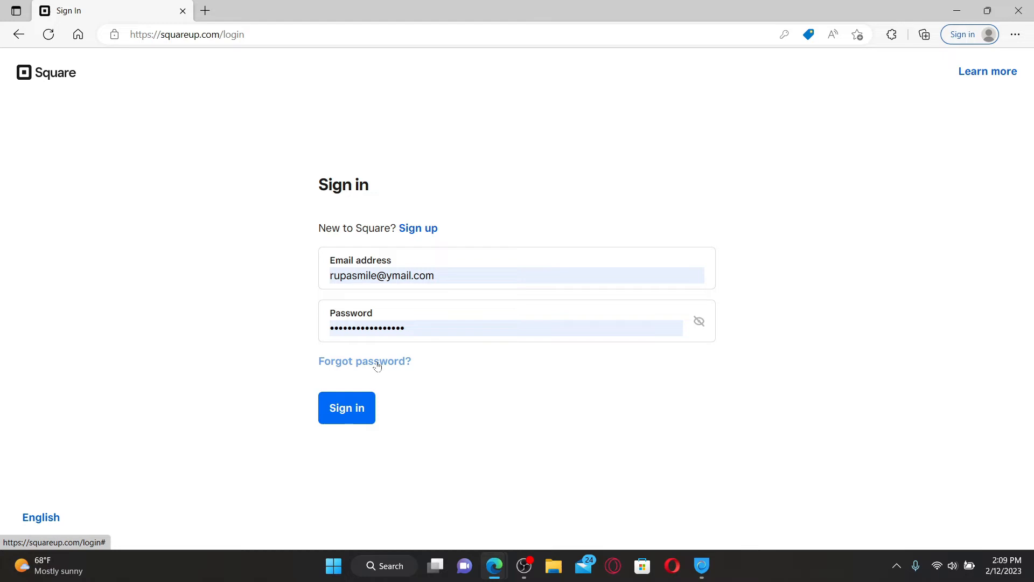
mouse_move(335, 364)
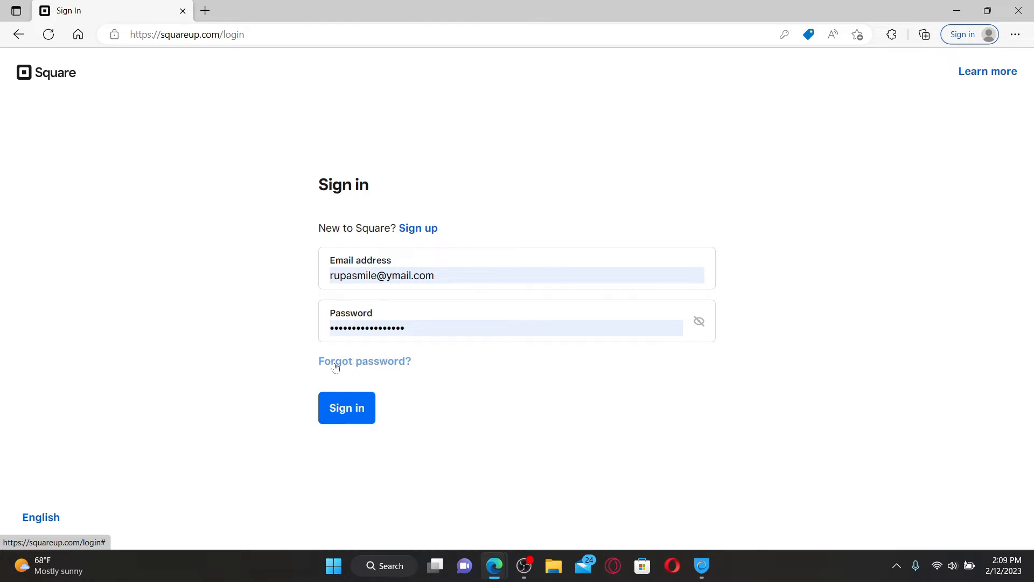
mouse_move(381, 366)
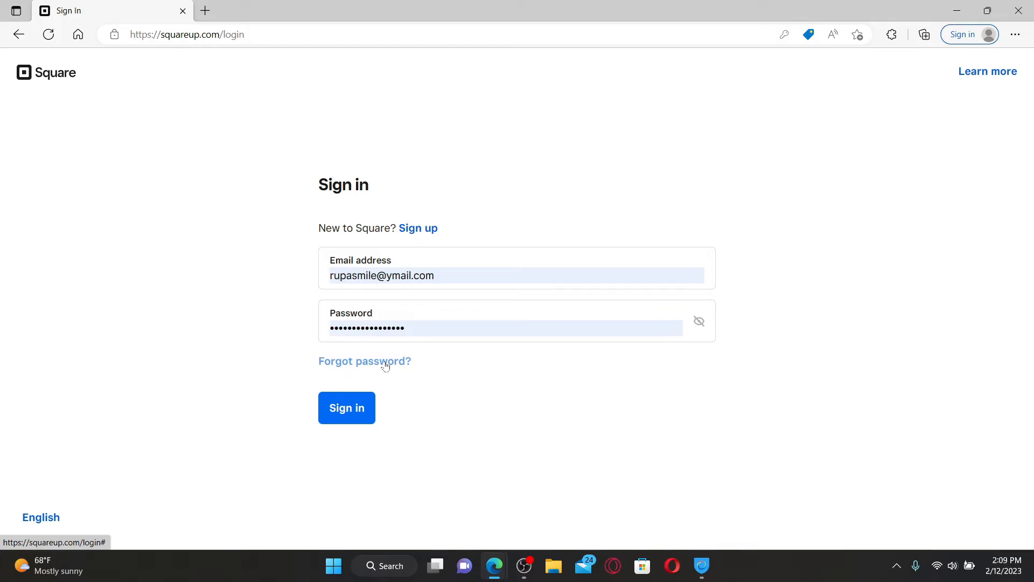
left_click(515, 328)
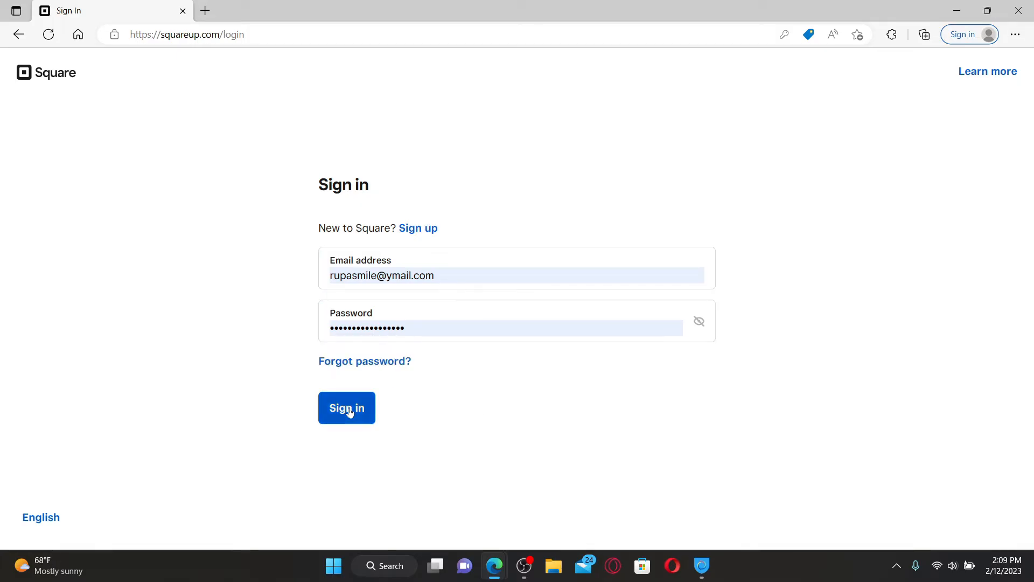
- Submit the sign-in, tick 'I'm not a robot', and submit again
left_click(346, 408)
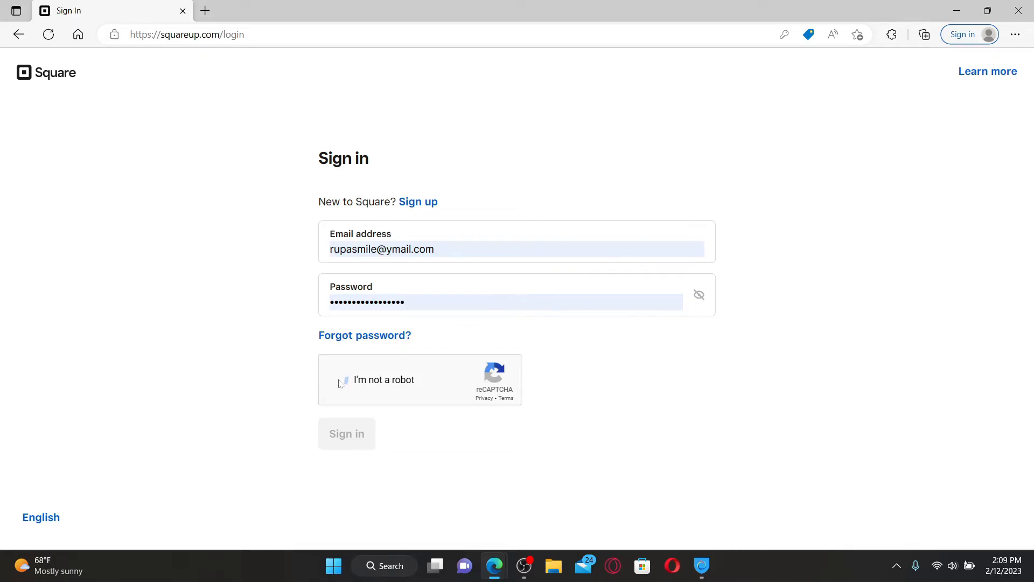
left_click(340, 380)
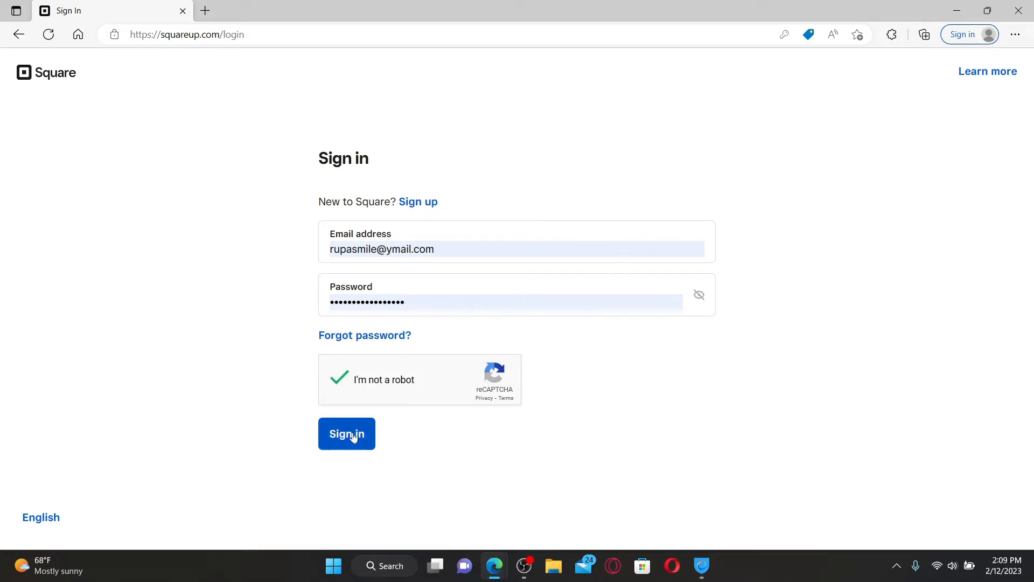
left_click(346, 433)
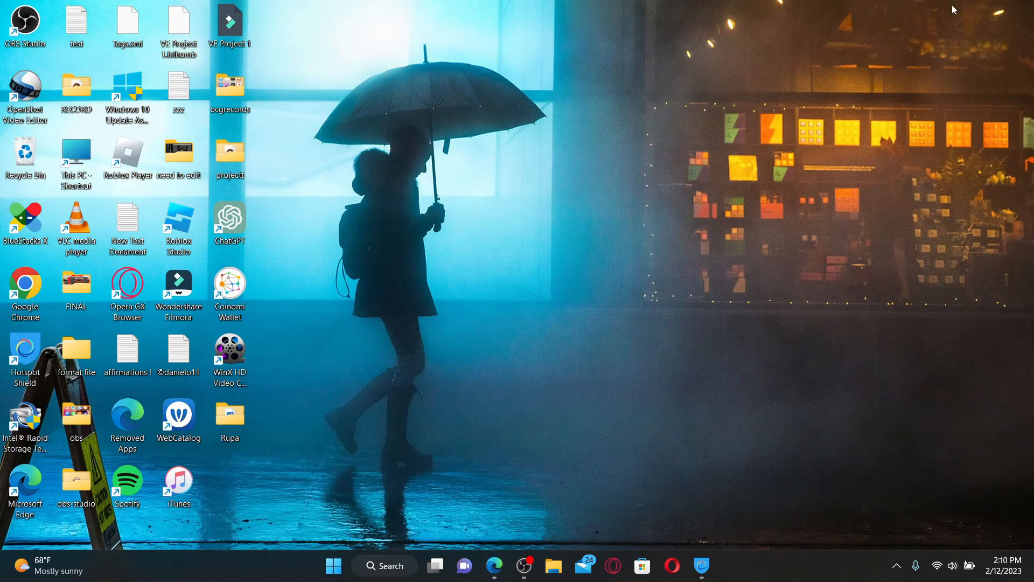
mouse_move(644, 360)
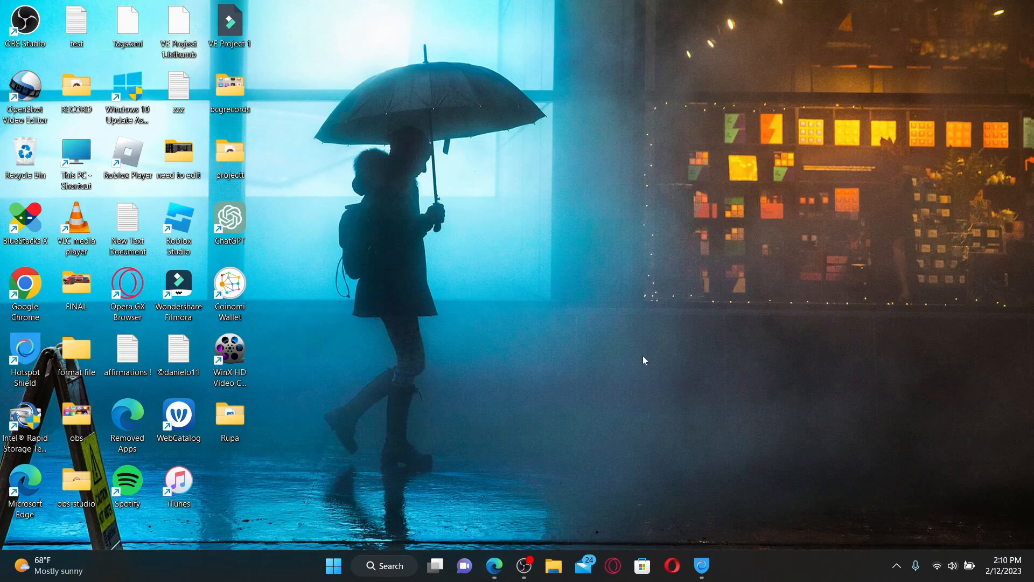